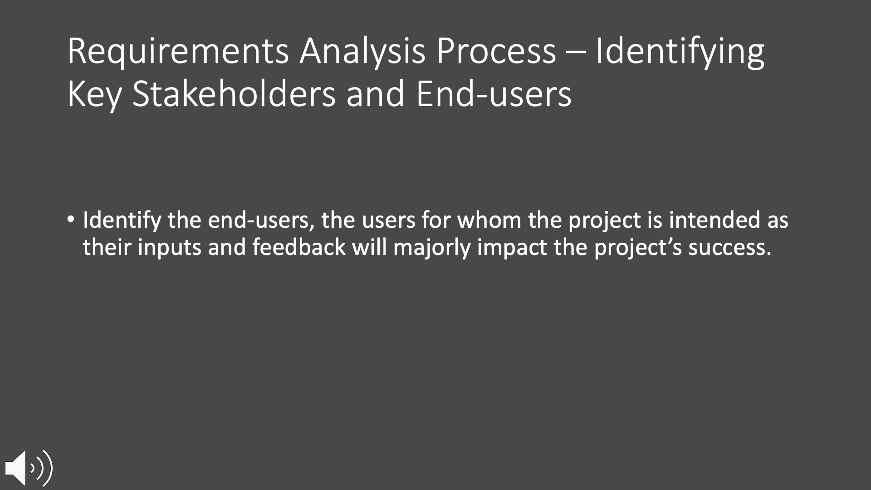
Advance past 'Identifying Key Stakeholders and End-users' to the Business Process Modeling Notation slide
key("Right")
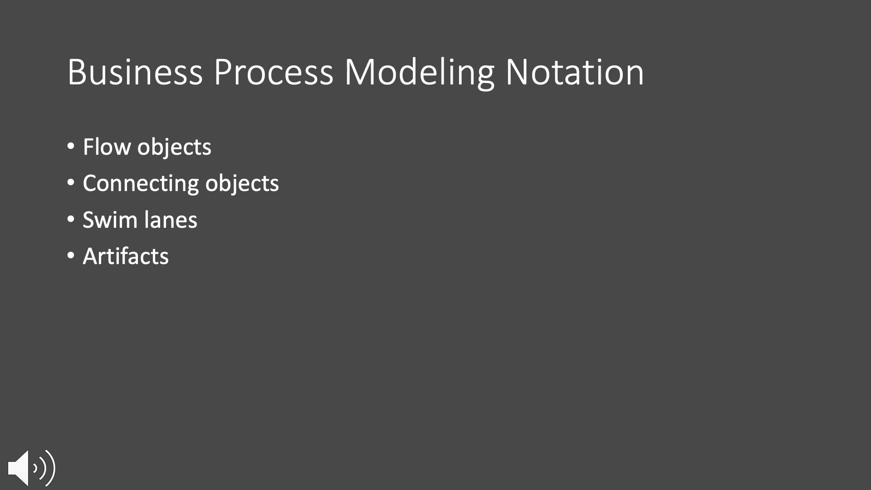
Advance from the BPMN four-element slide to the Gap Analysis slide
key("Right")
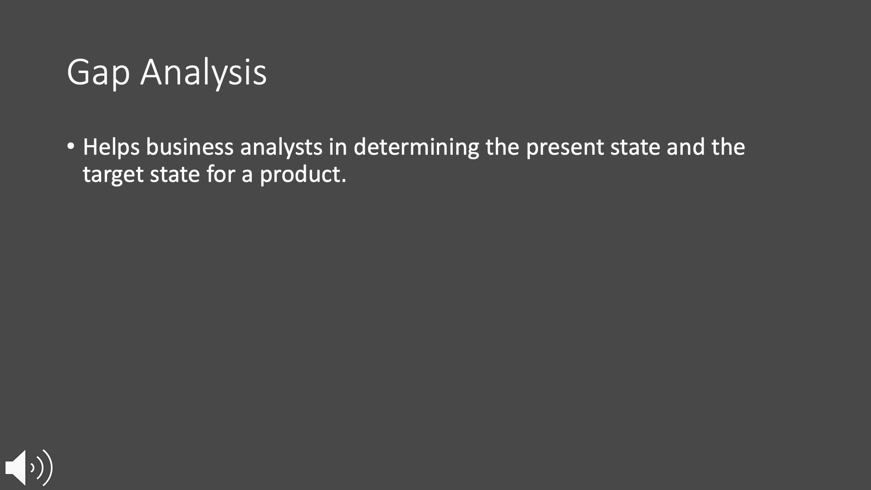
Advance to the Requirement Analysis Tools slide listing ten tools, Jama Software to Pearls
key("right")
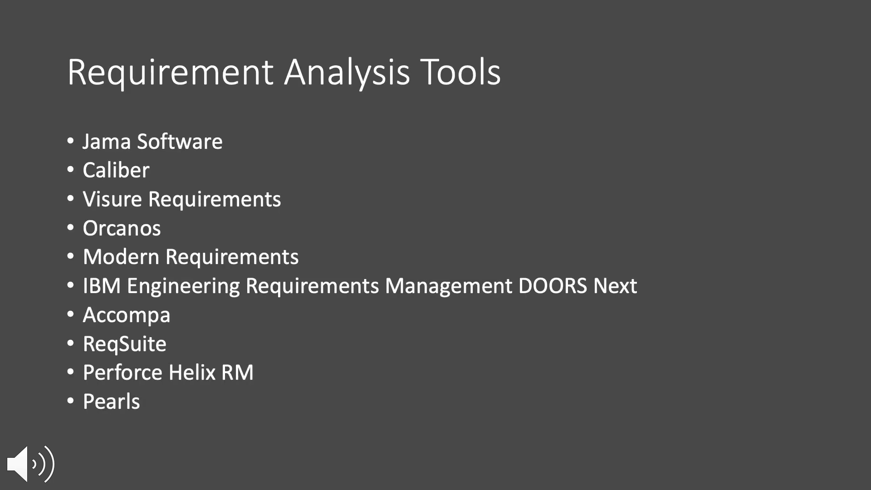